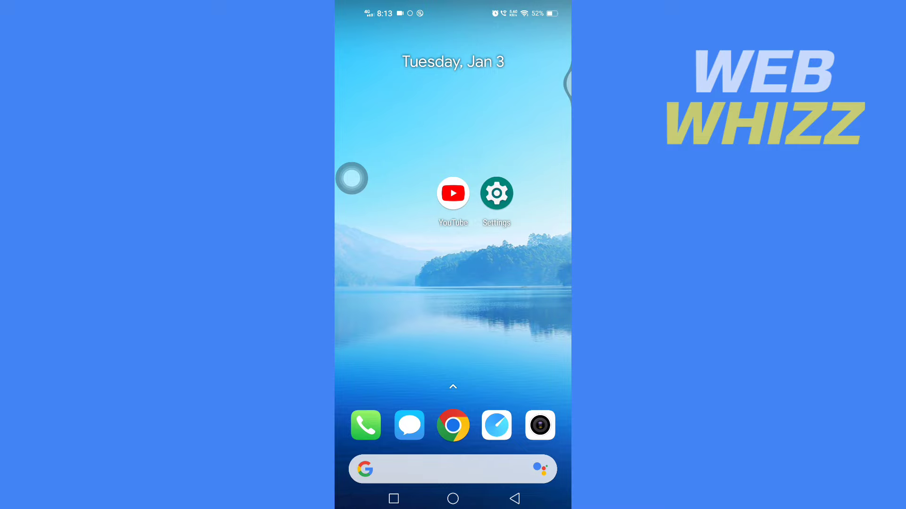
- Reach the Security page of Android Settings from the home screen
left_click(496, 193)
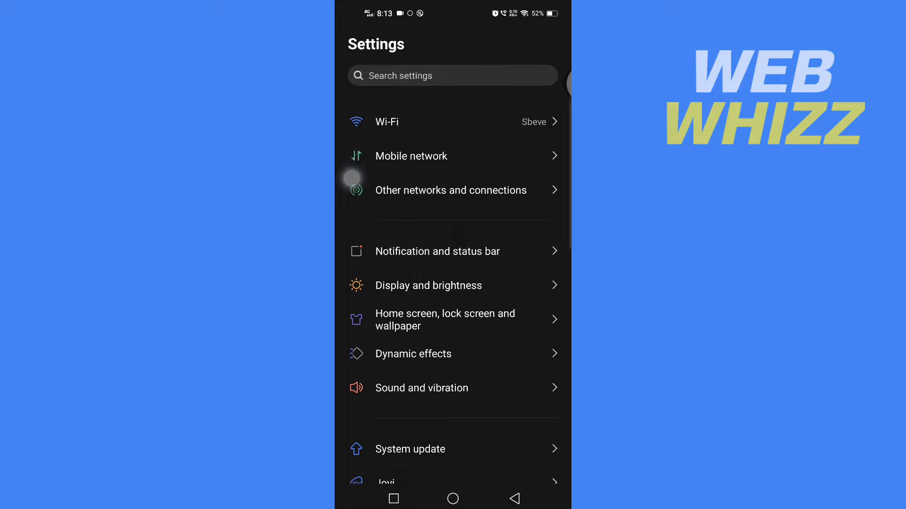
scroll("down", 3)
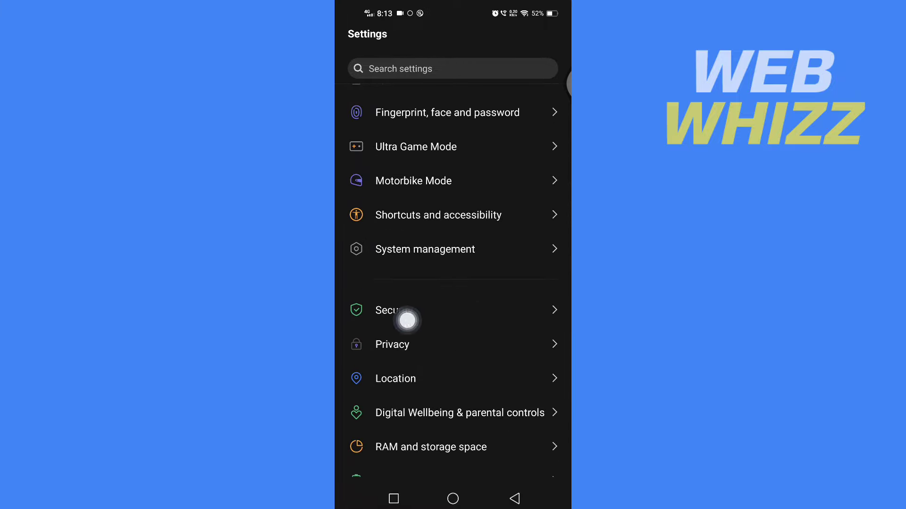
left_click(394, 310)
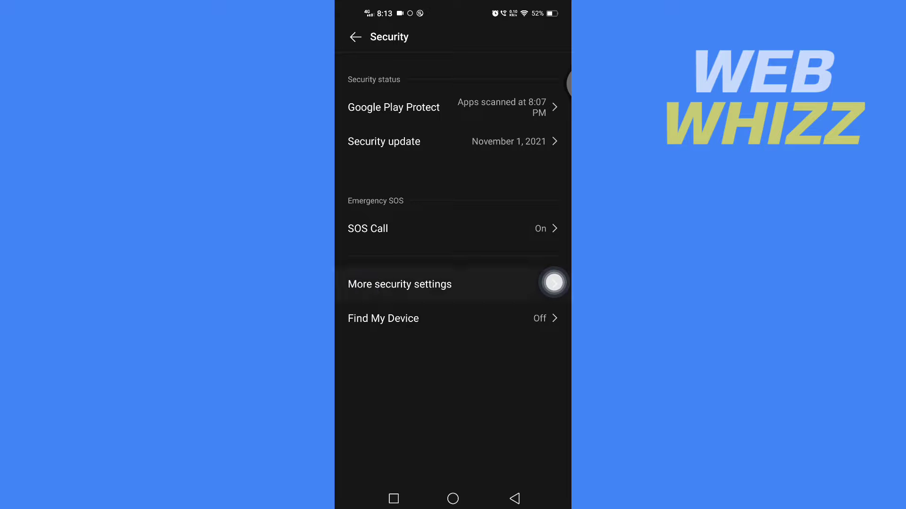
- Turn on Screen pinning under More security settings and return to the home screen
left_click(399, 284)
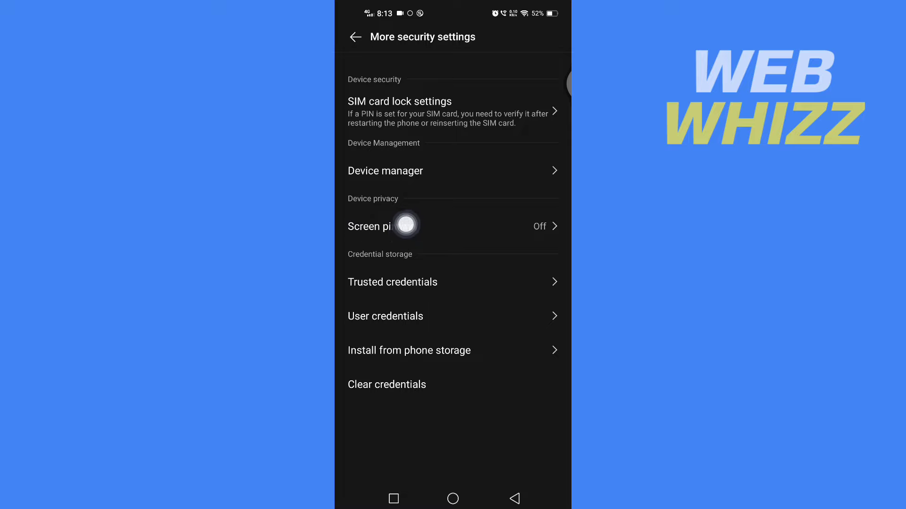
left_click(405, 225)
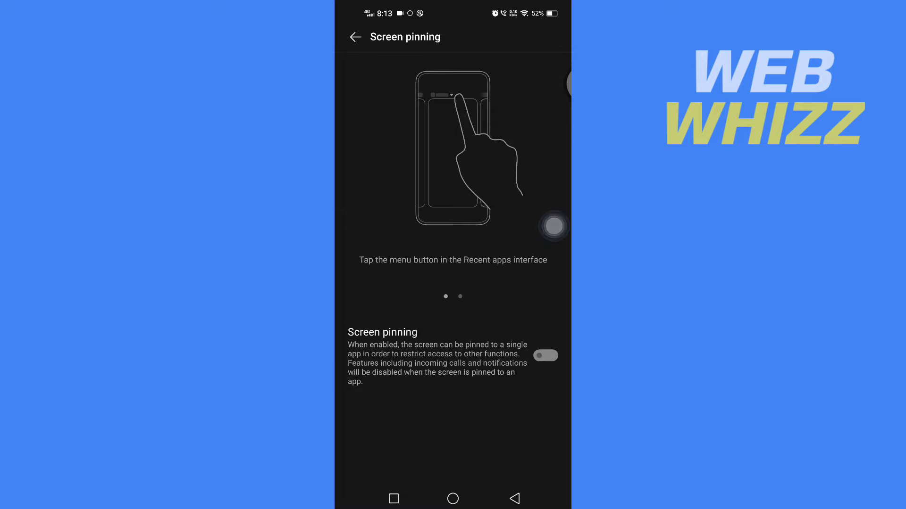
left_click(545, 355)
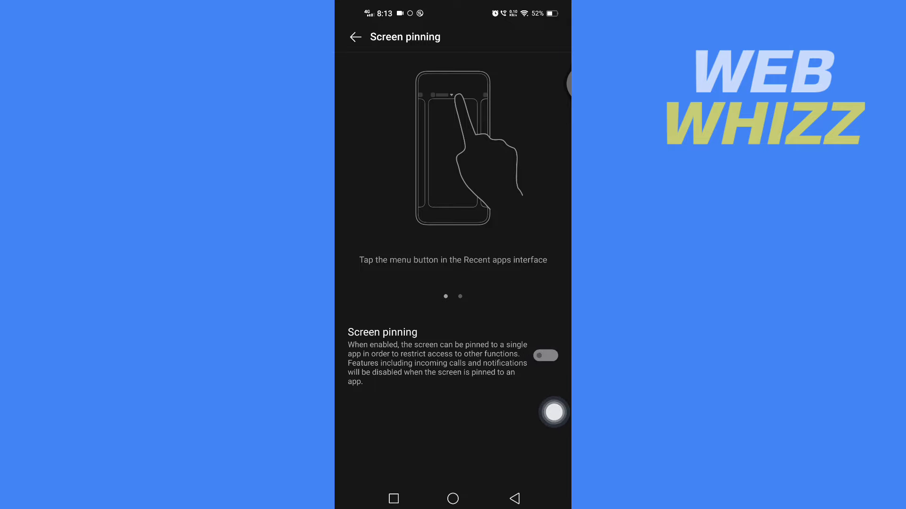
left_click(545, 356)
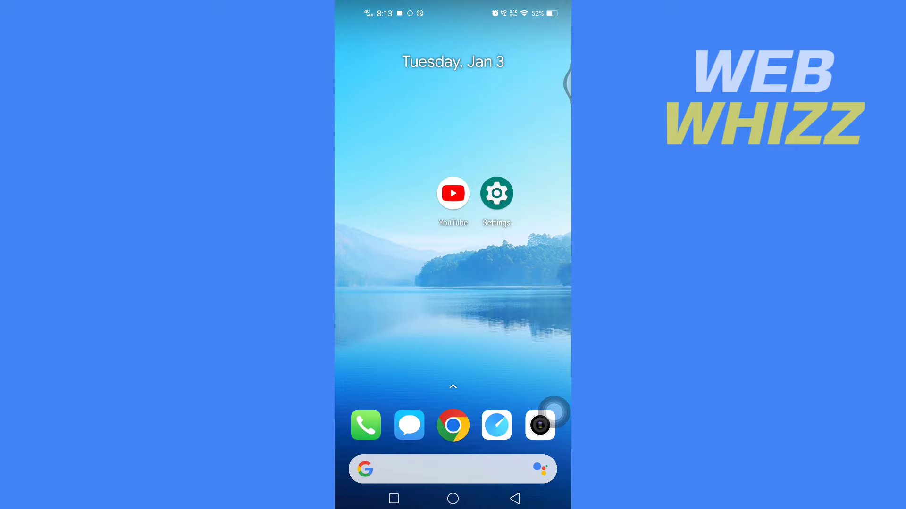
- Launch YouTube and show its card menu in the recent apps overview
left_click(452, 192)
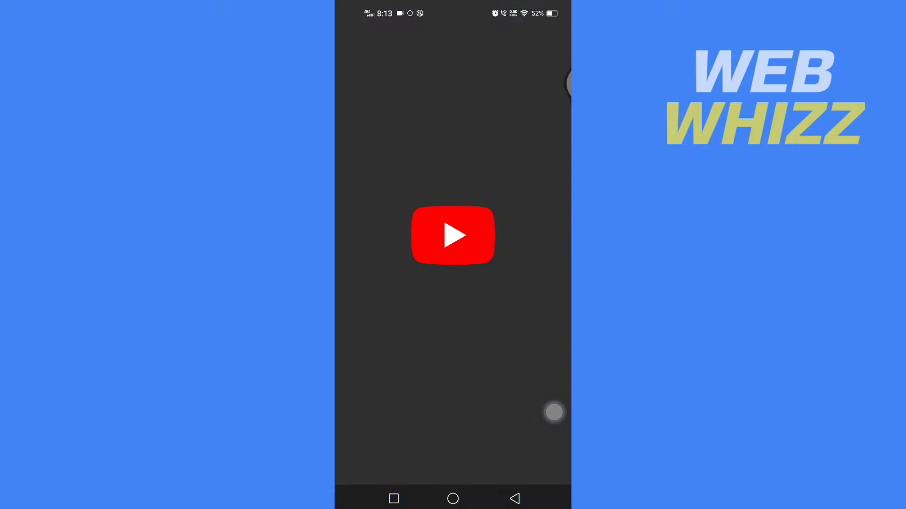
left_click(452, 235)
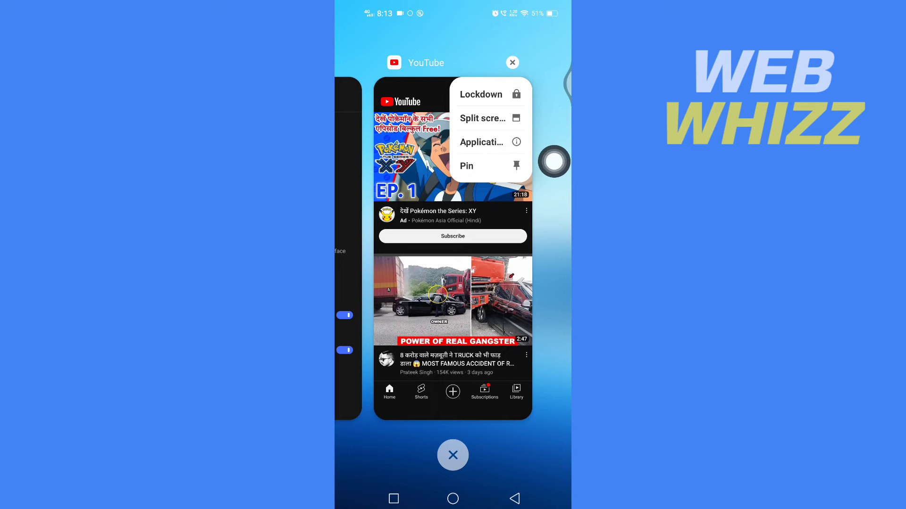
- Pin YouTube via the card's Pin option and confirm, showing 'App pinned'
left_click(466, 166)
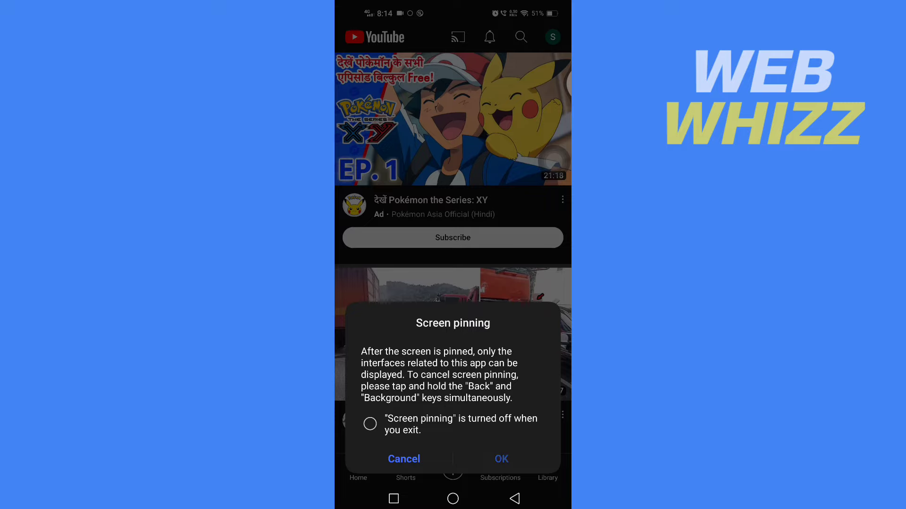
left_click(500, 458)
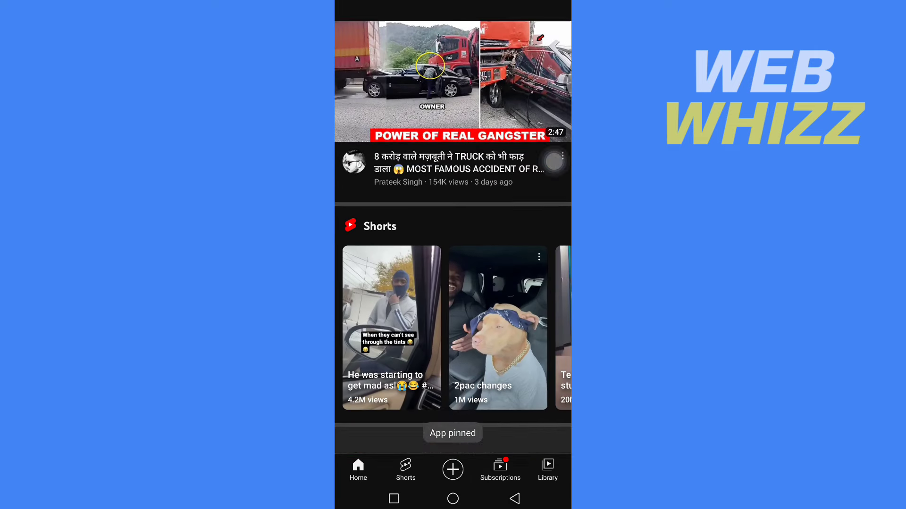
scroll("down", 3)
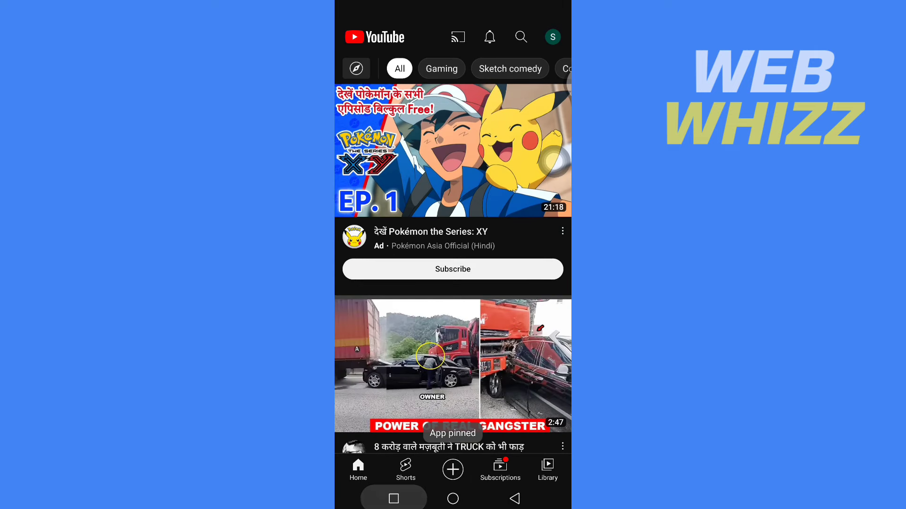